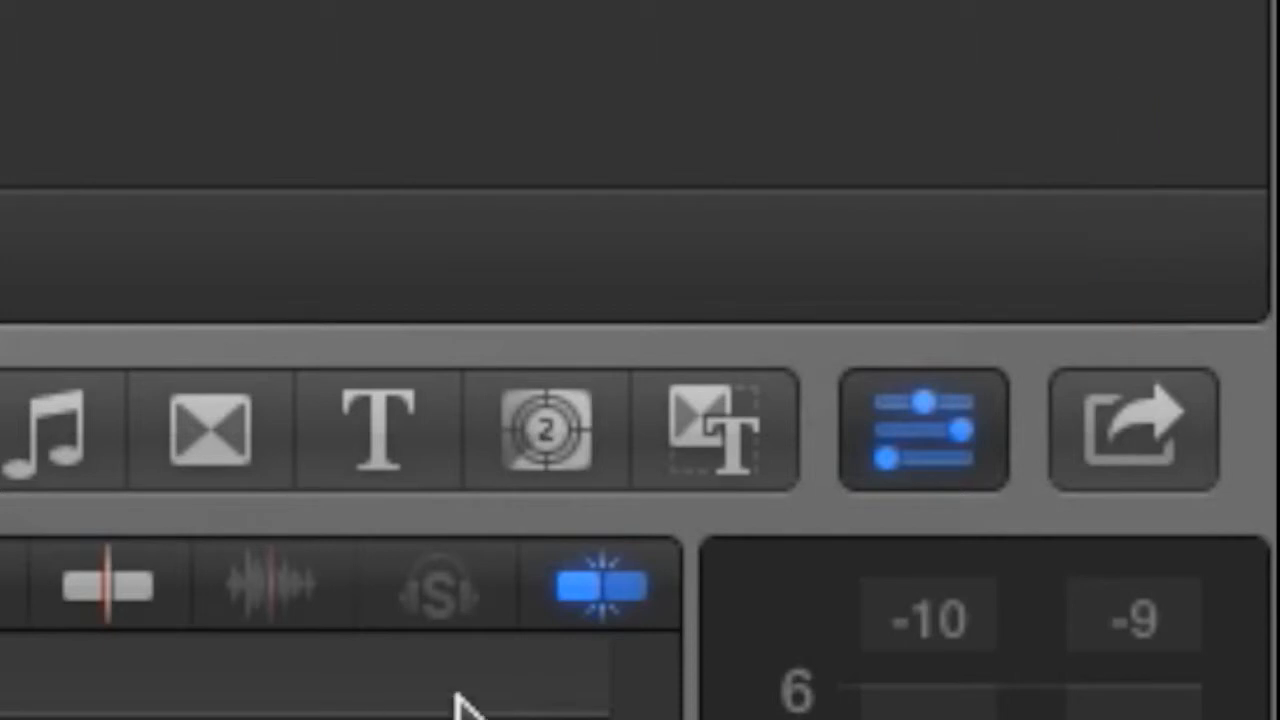
Open the Share menu for the Welcome to CCTV project from the toolbar.
left_click(1134, 428)
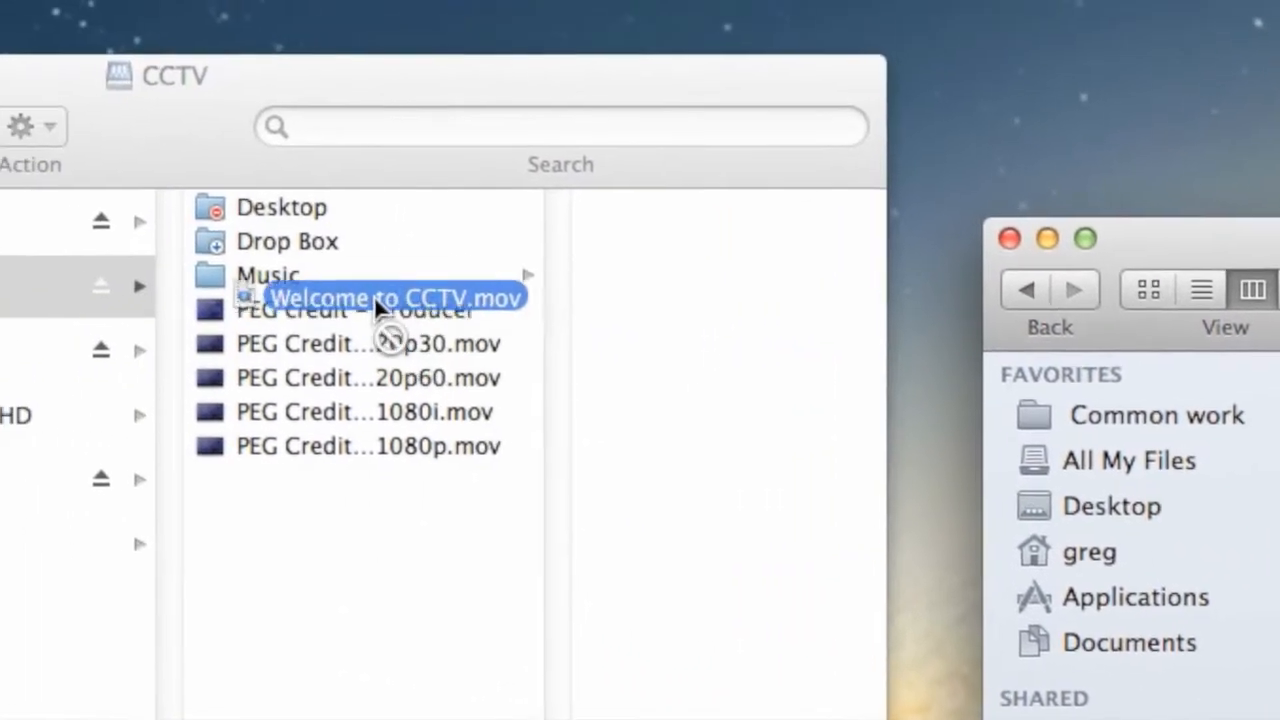
Drop Welcome to CCTV.mov into the server's Drop Box and confirm the warning.
left_click_drag(395, 297, 287, 241)
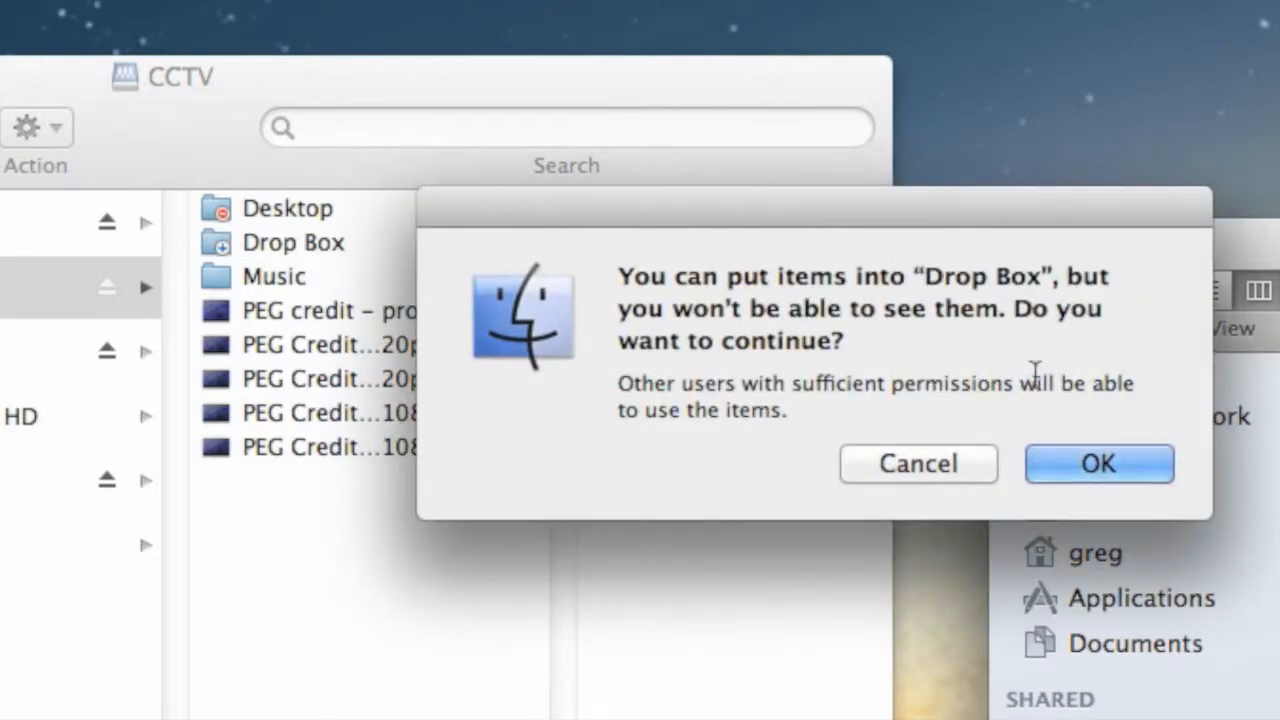
left_click(1098, 463)
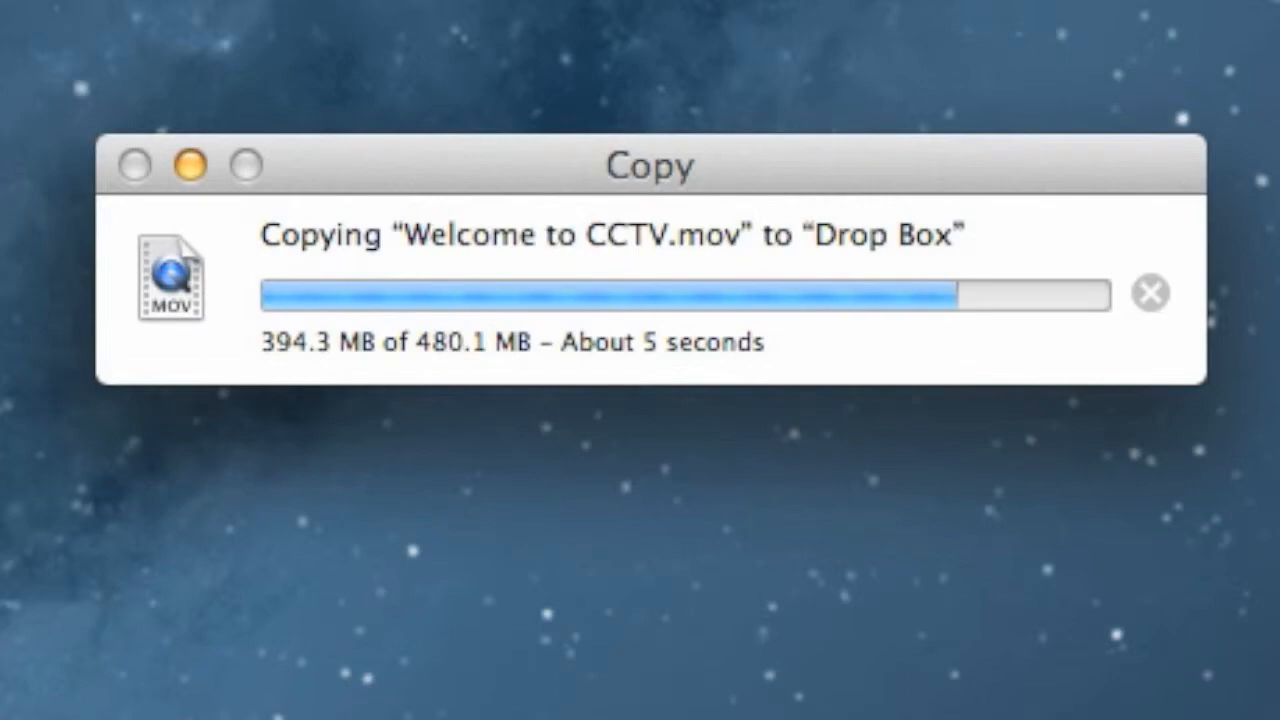